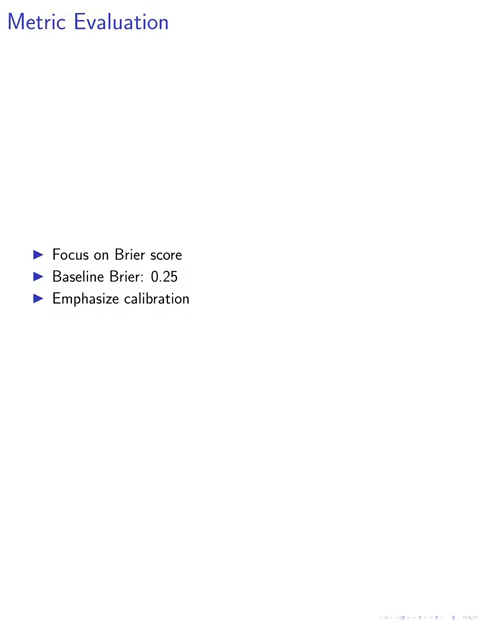
Advance two slides, from Metric Evaluation through Retrieval System to Reasoning Strategies
key("Right")
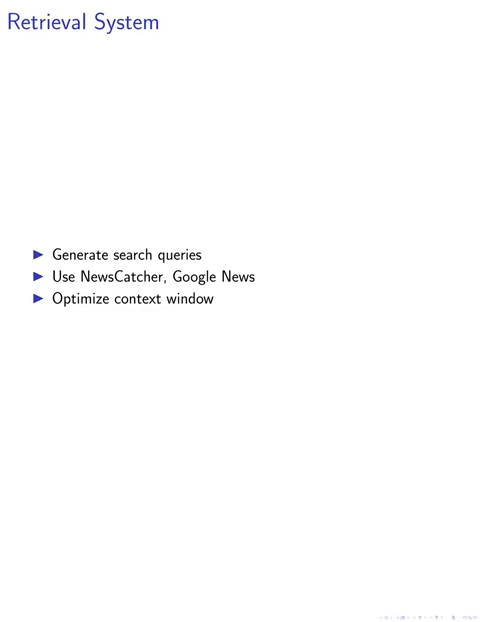
key("Right")
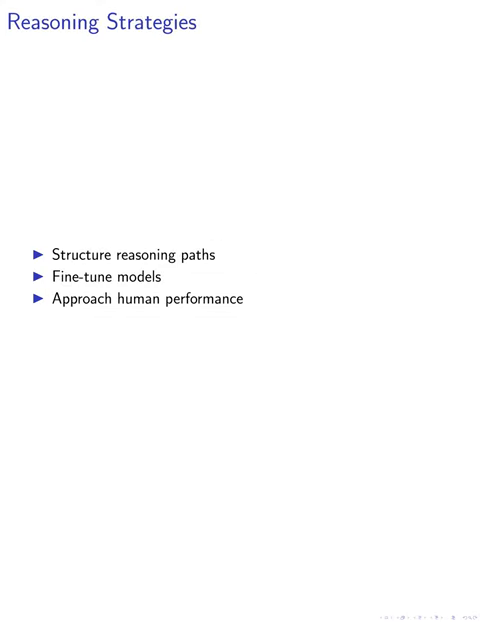